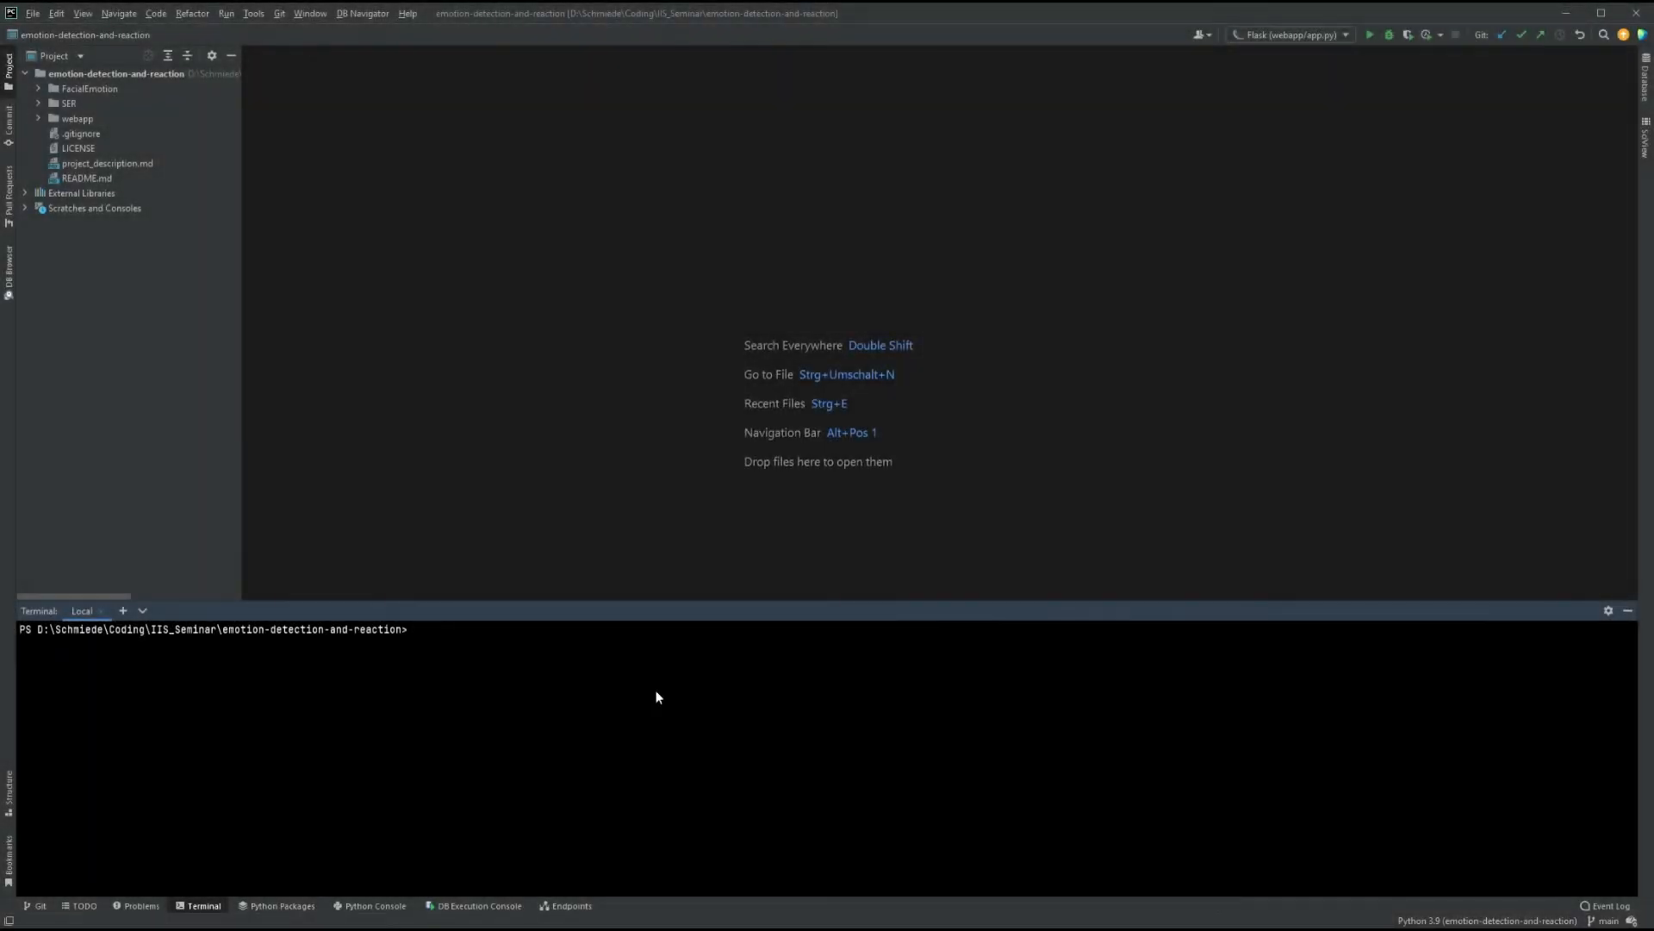
Step: Enter the webapp folder and start the Flask app with 'python app.py'
type("cd")
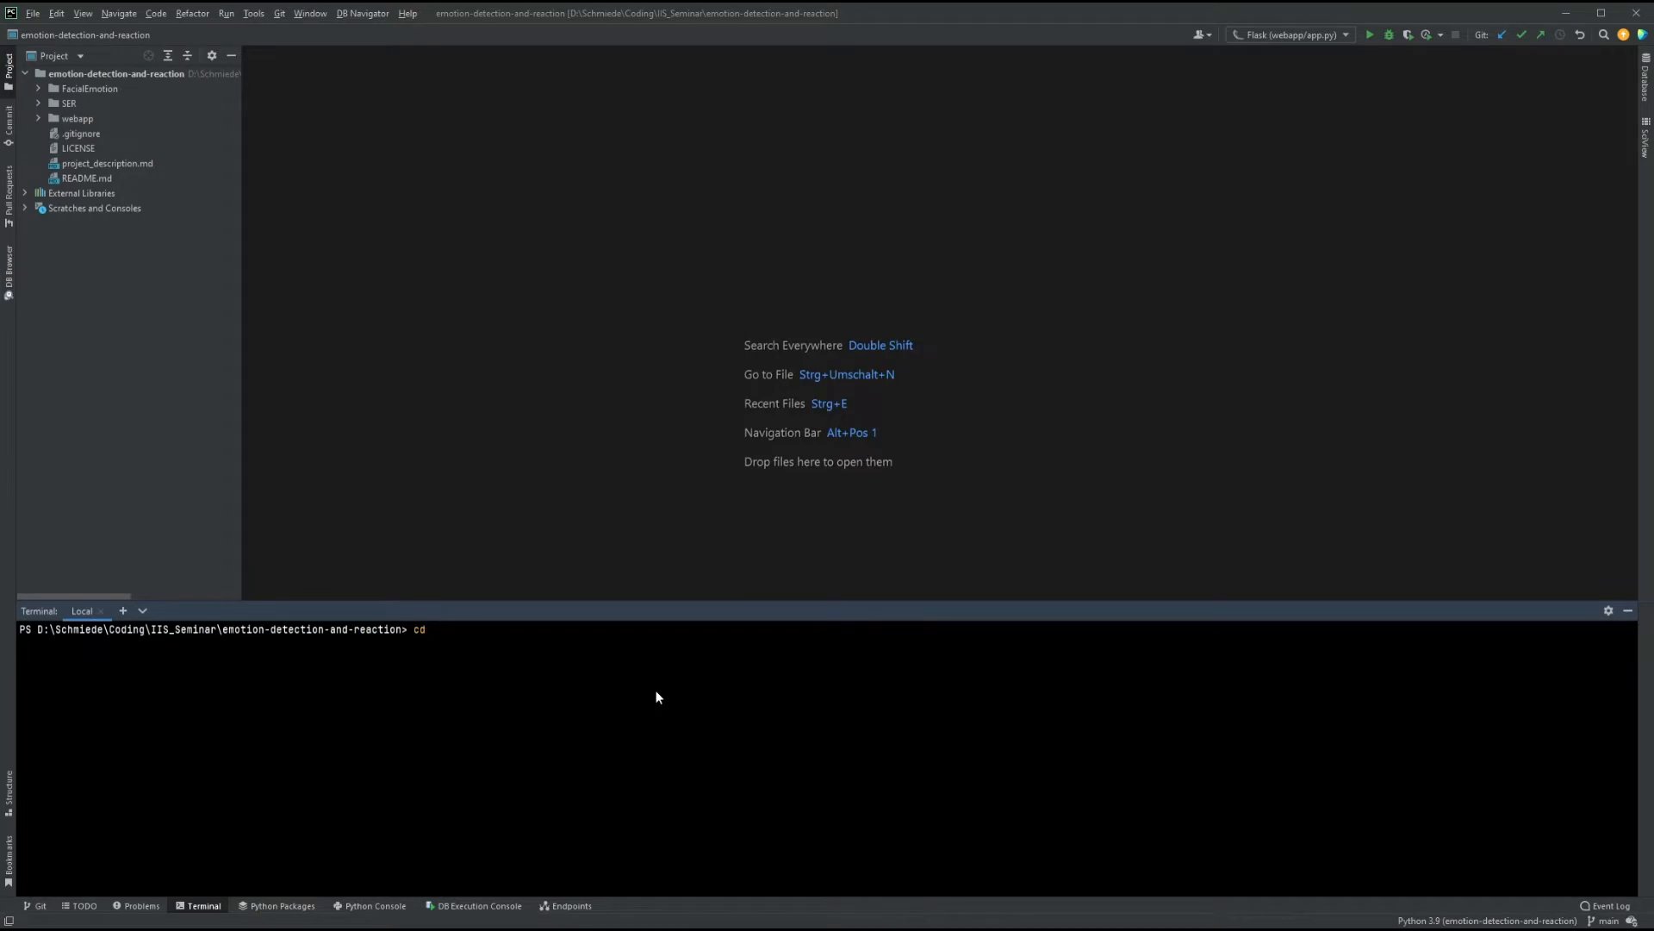
type("webapp")
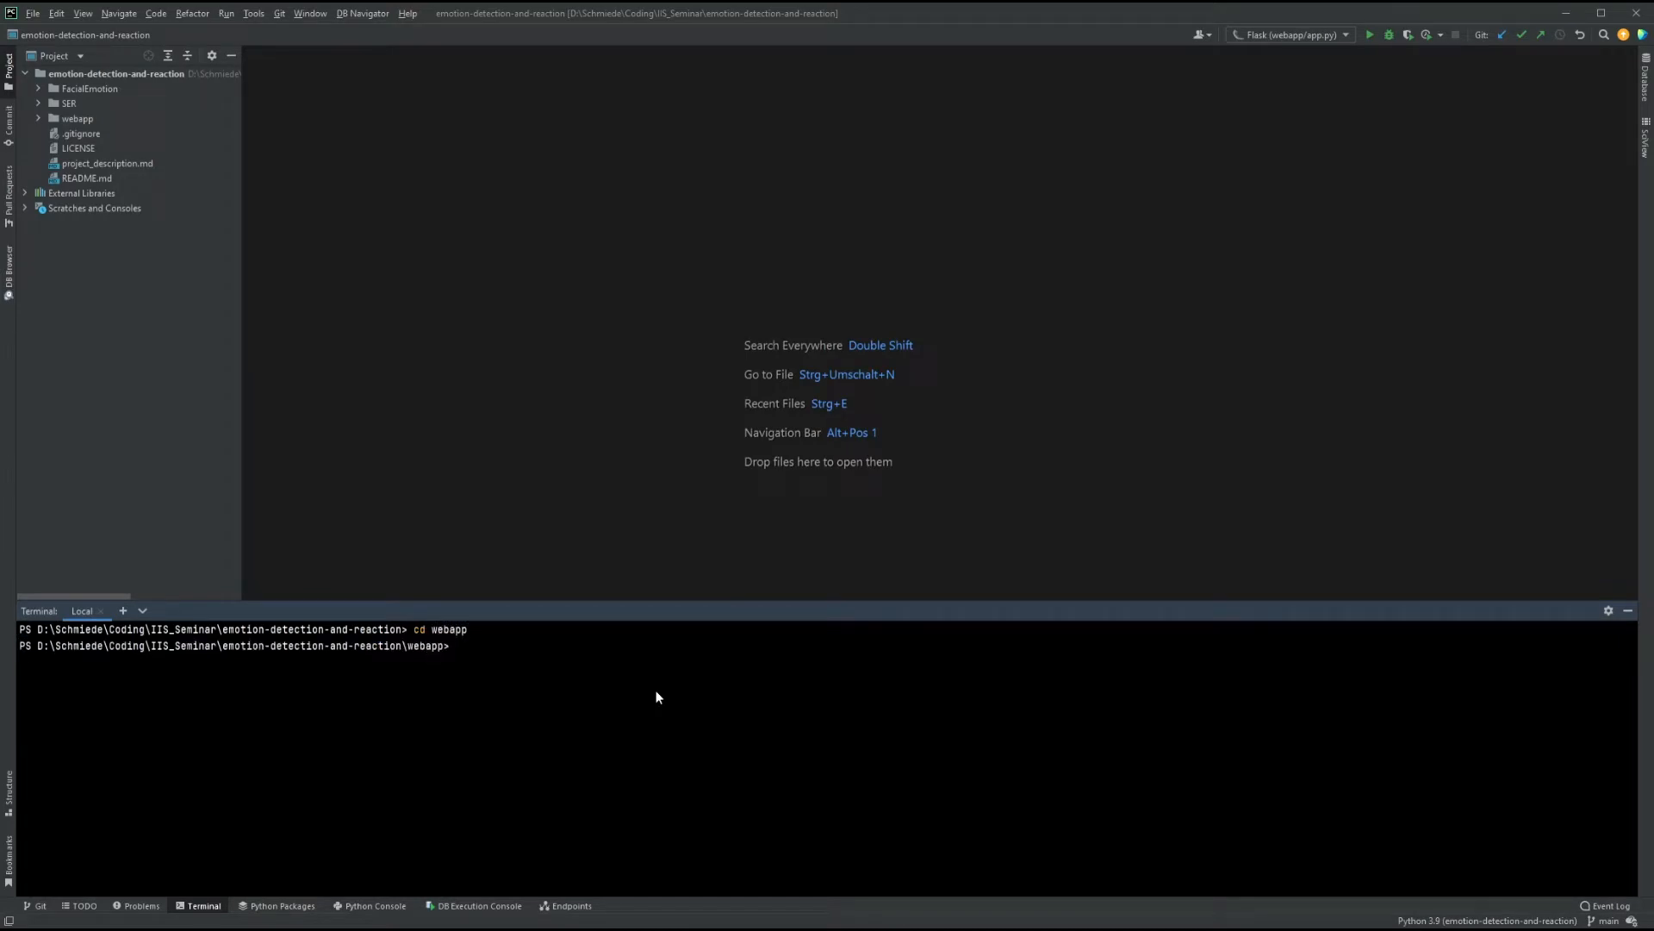
type("python app")
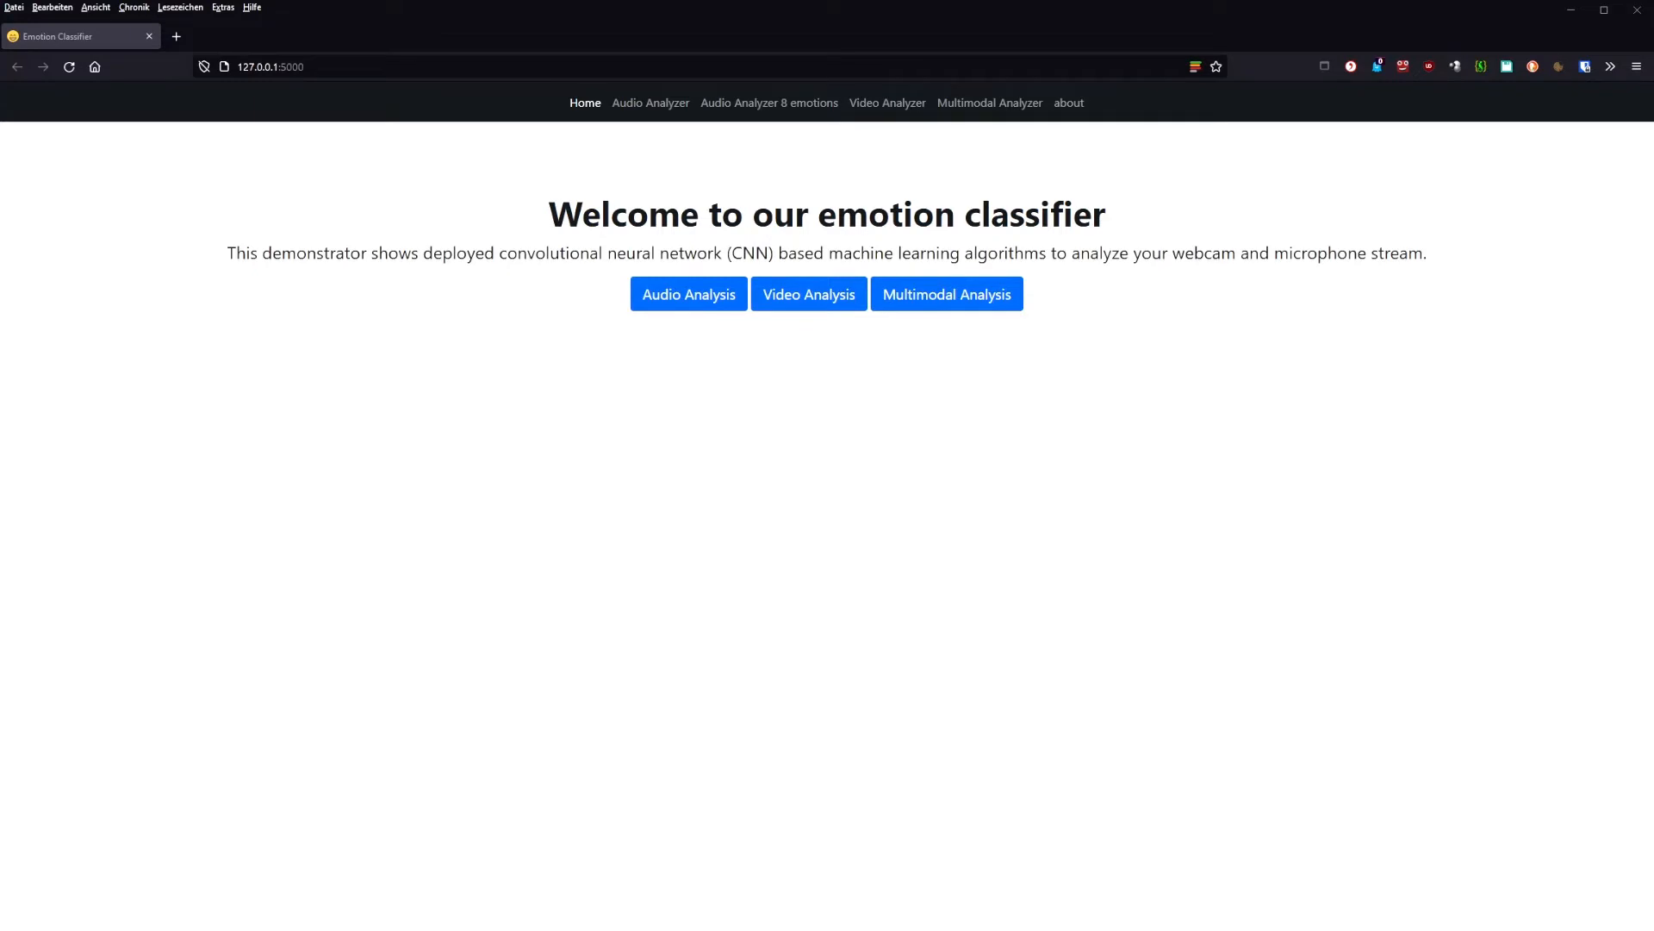
Step: Run Audio Analysis, watching sad then angry predictions, then return Home
left_click(687, 292)
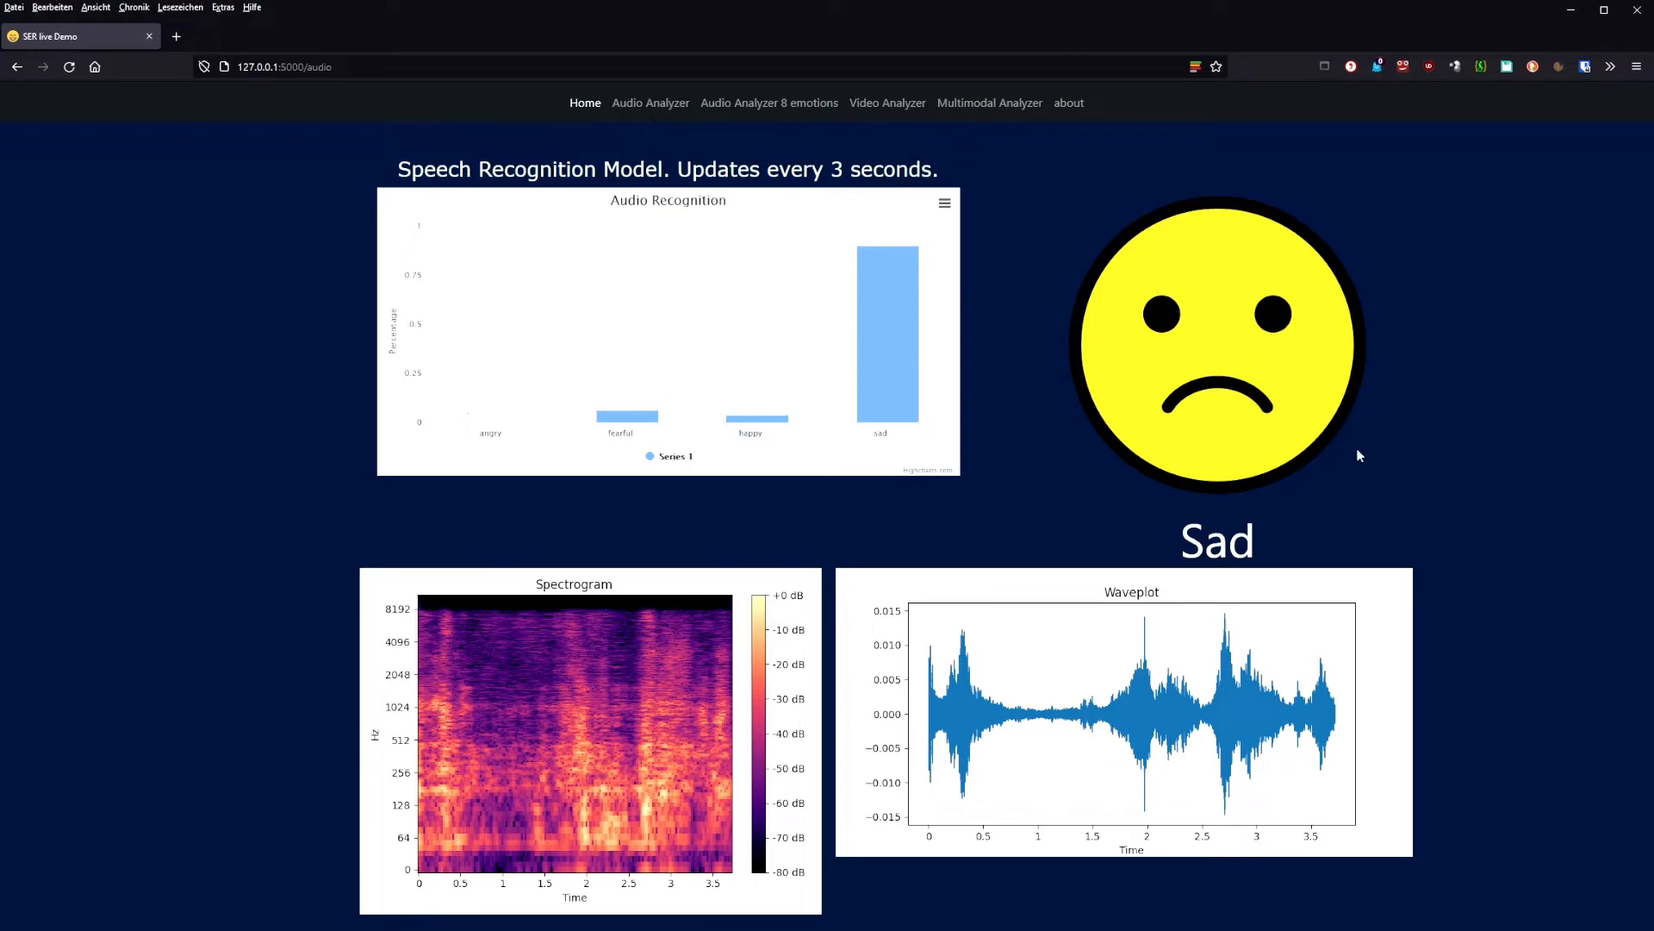
mouse_move(1503, 447)
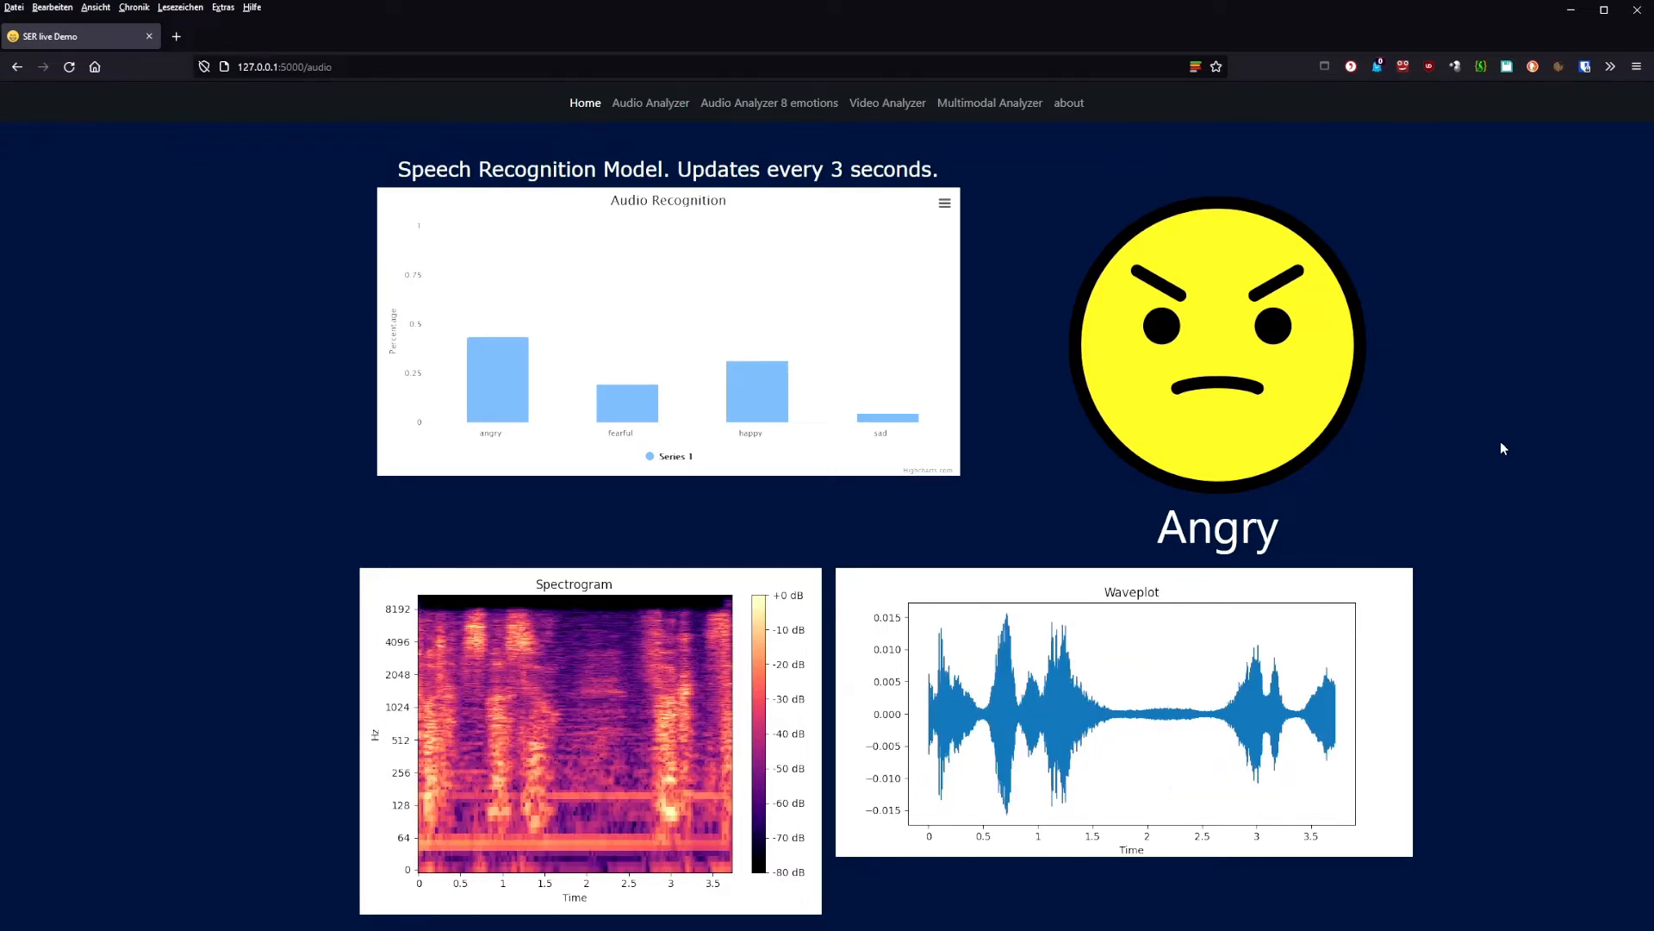
mouse_move(1328, 462)
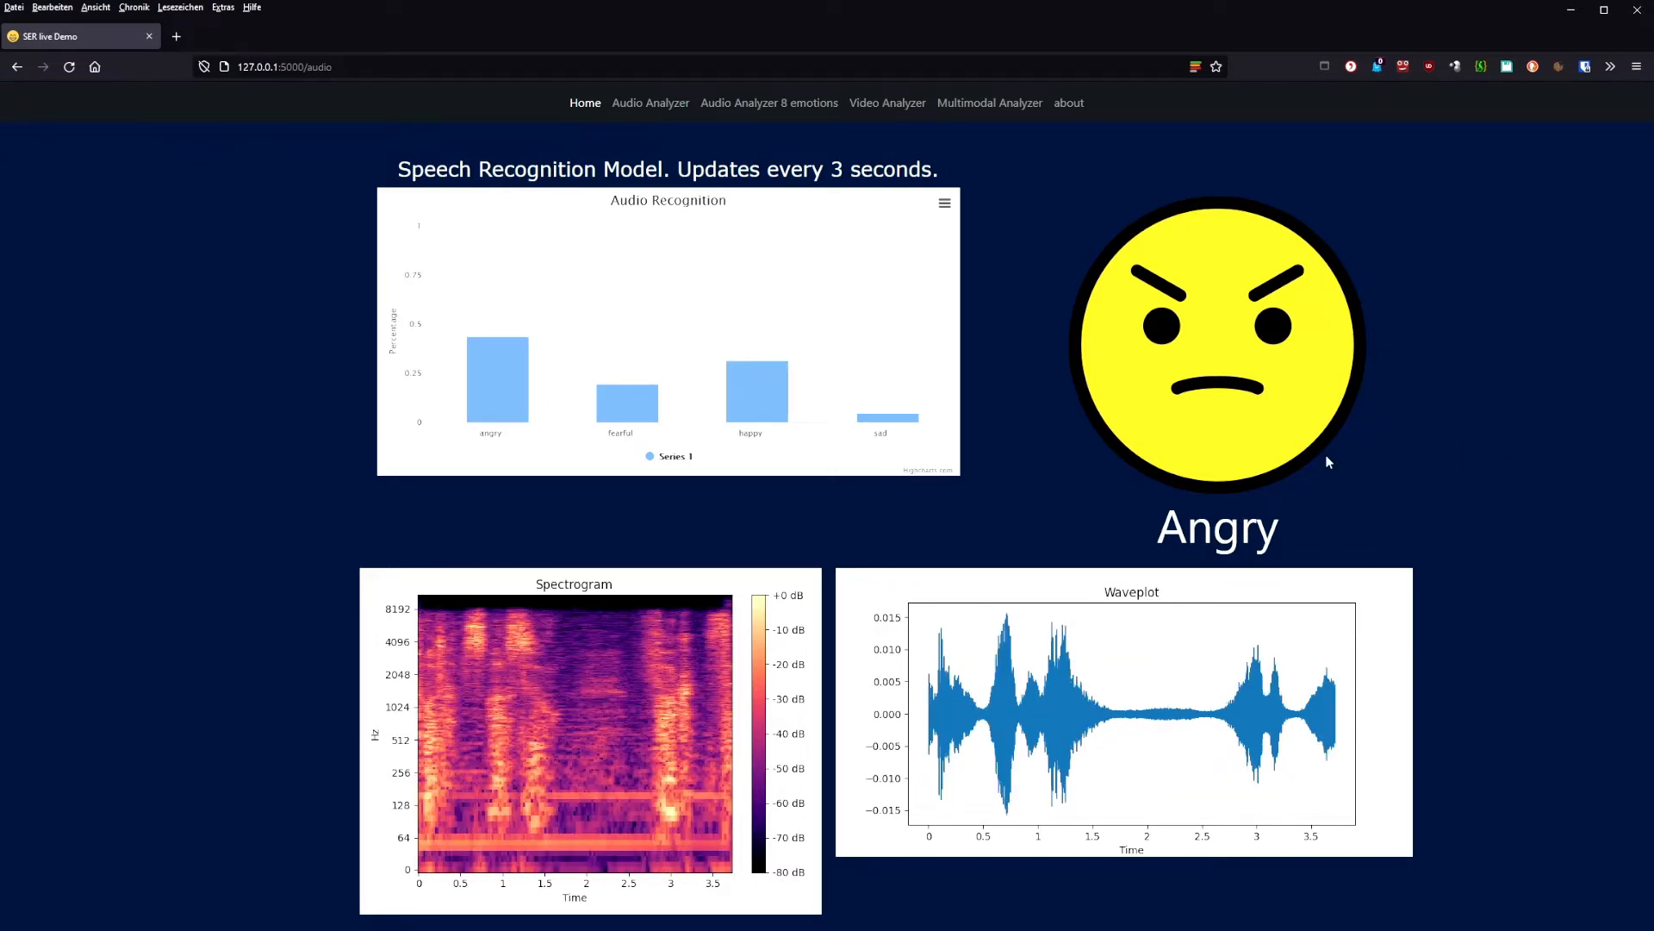
left_click(584, 102)
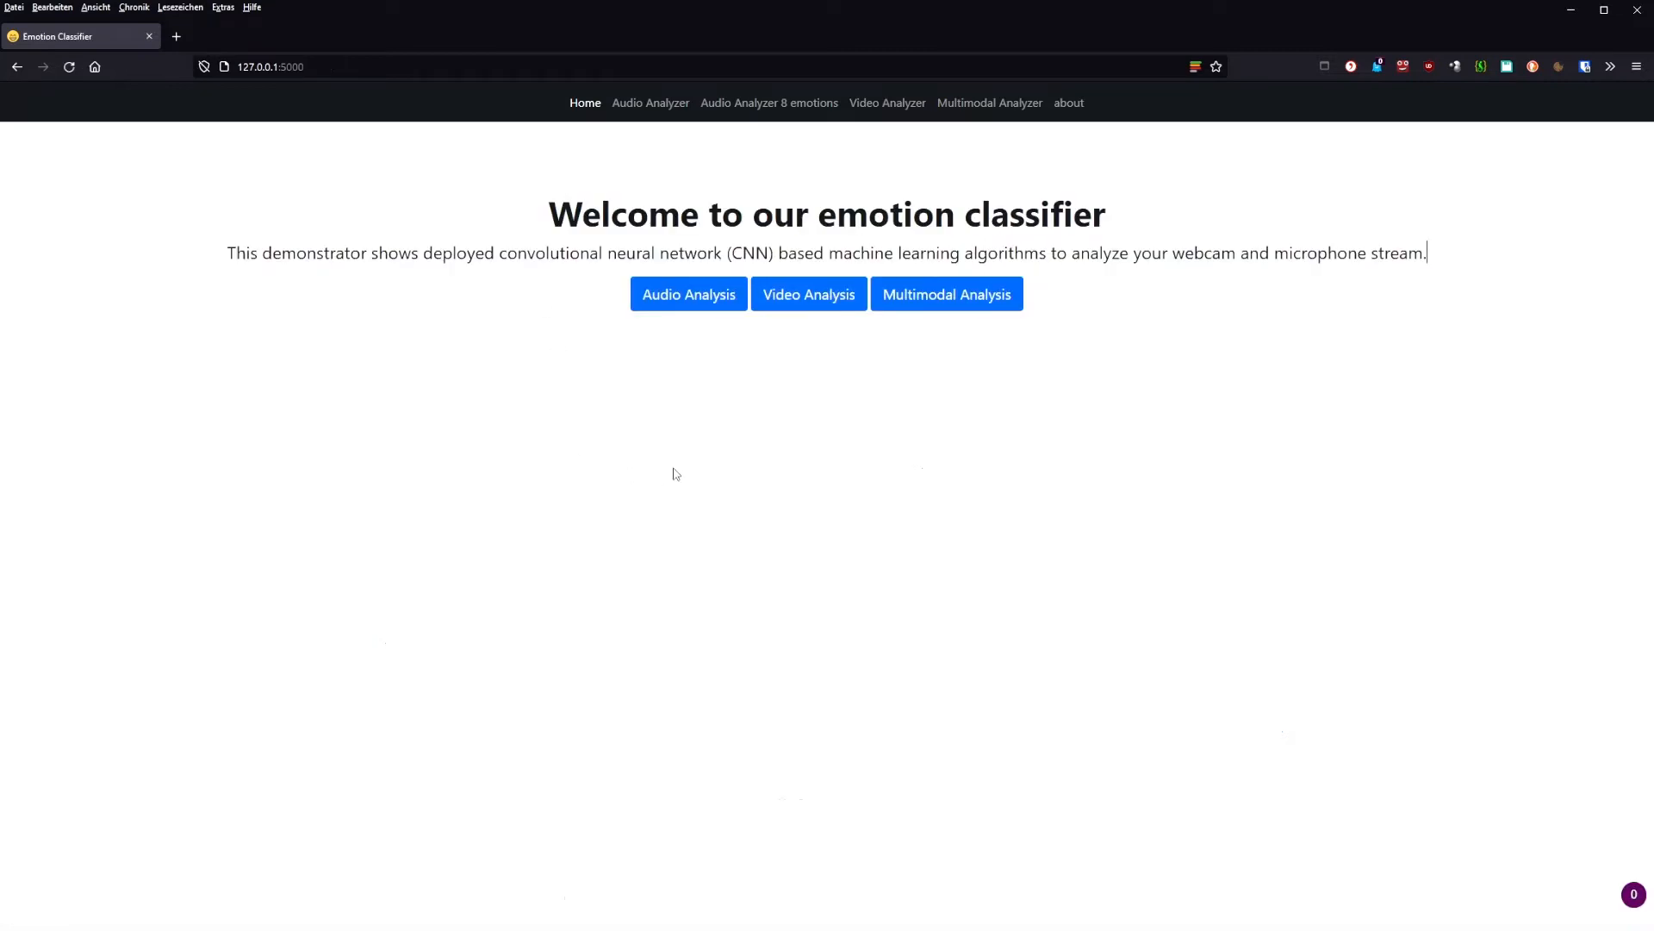
Step: Run Video Analysis, watching the webcam detect a happy face, then return Home
left_click(809, 294)
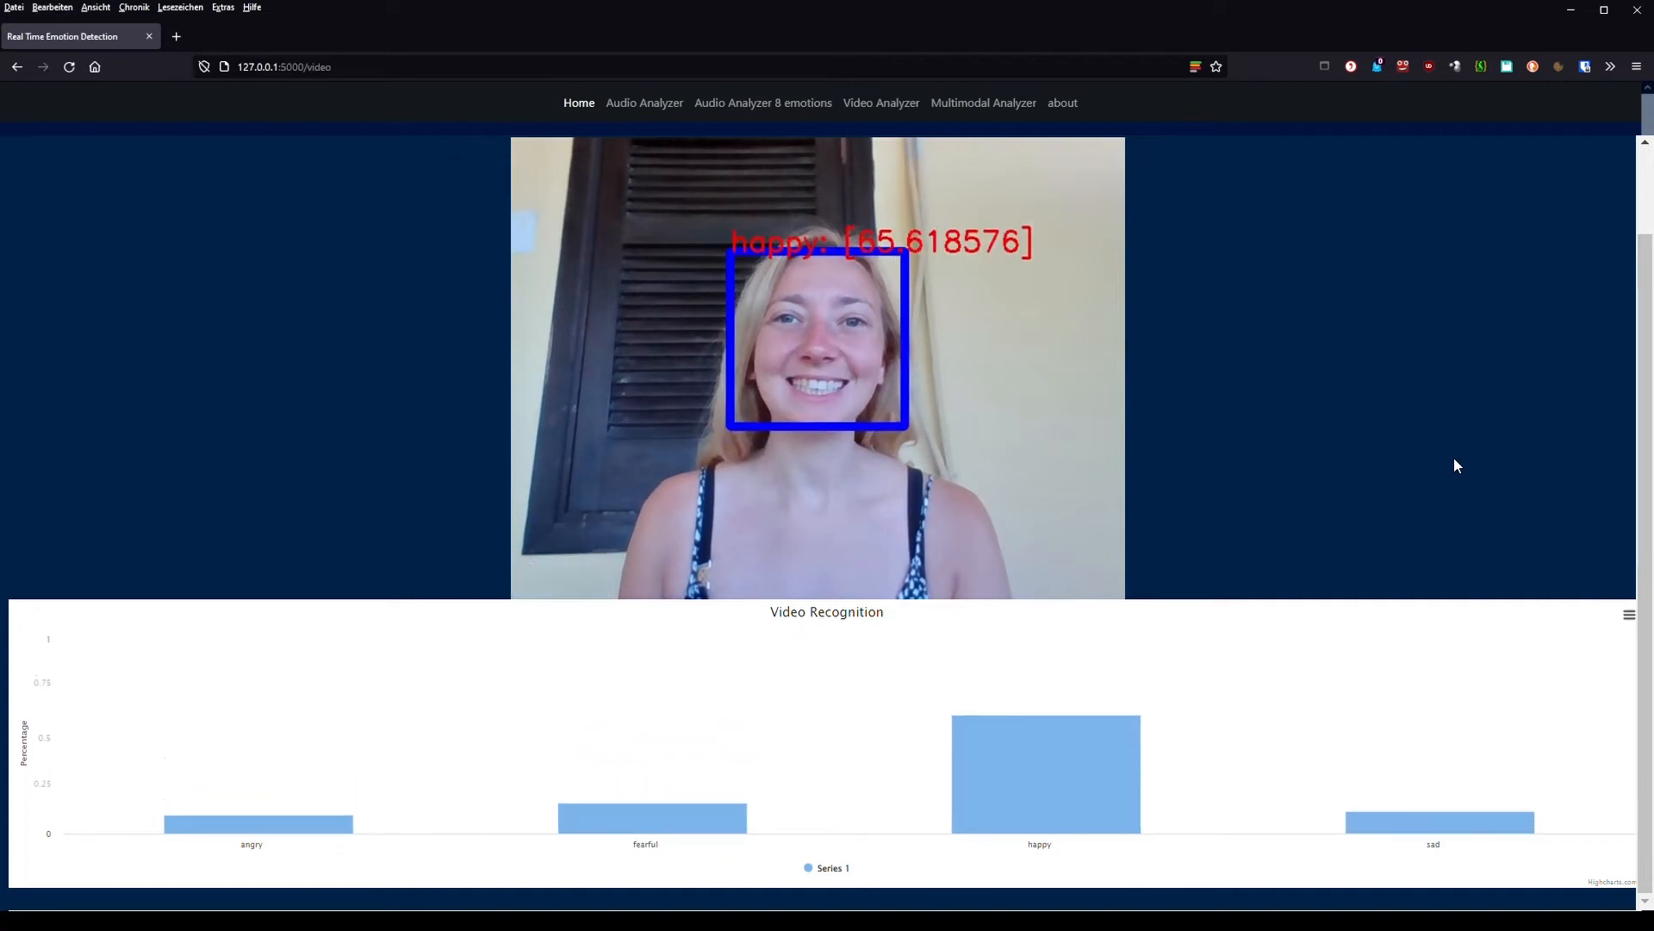
left_click(578, 102)
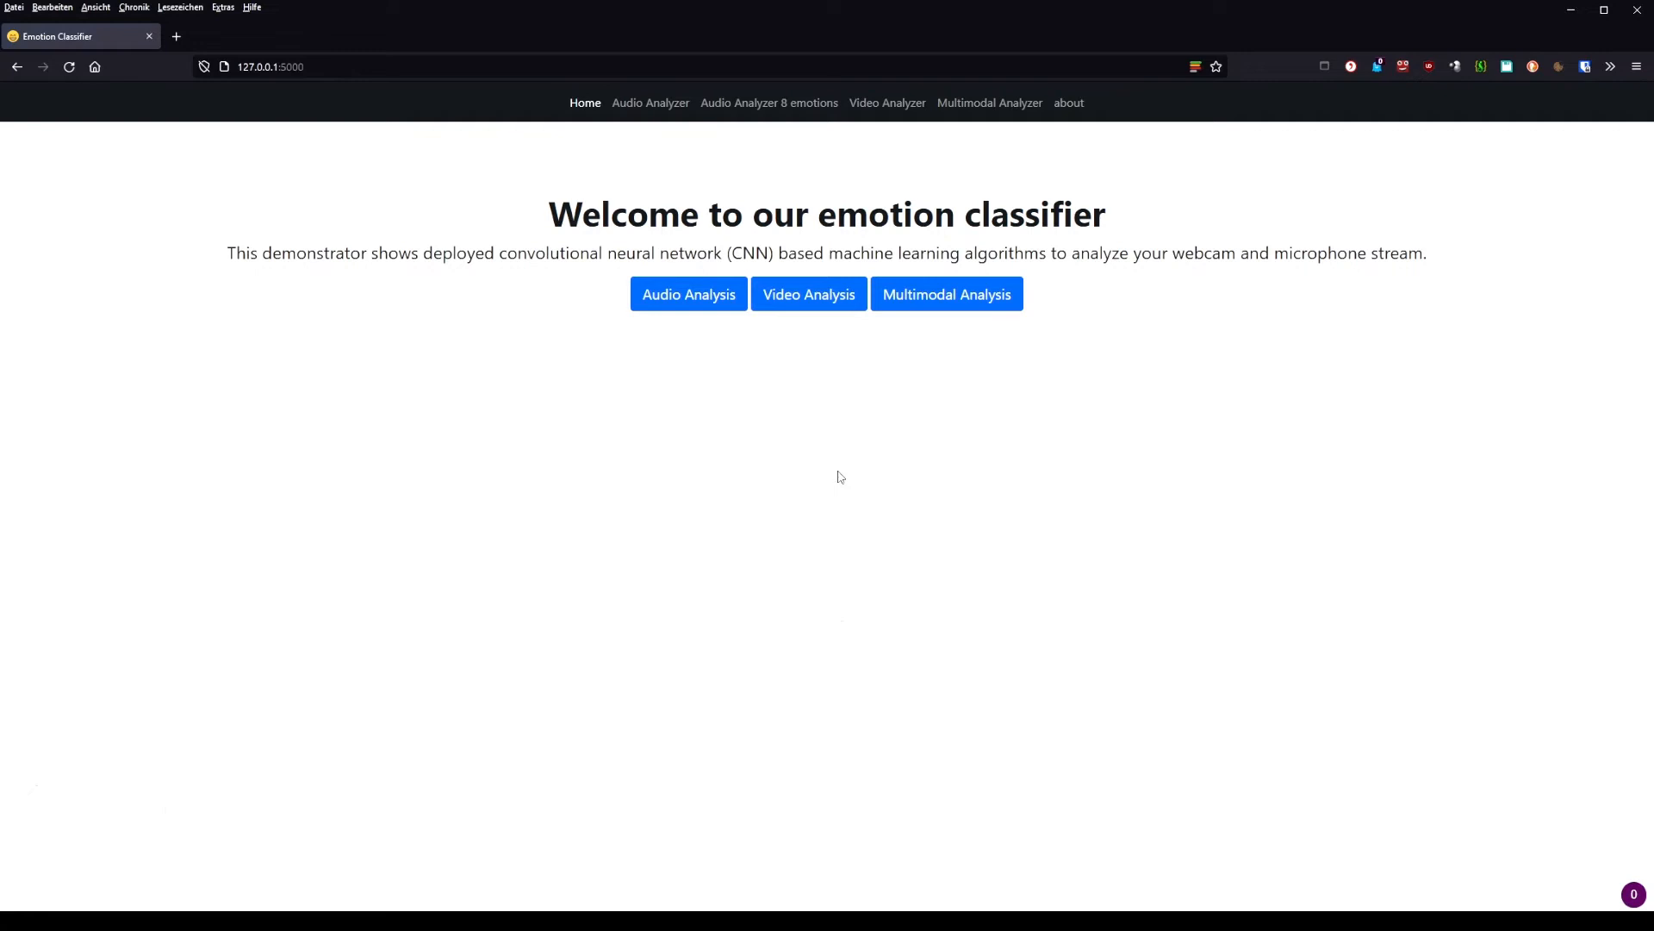
Step: Launch Multimodal Analysis showing happy from video, sad from audio, and a combined chart
left_click(945, 293)
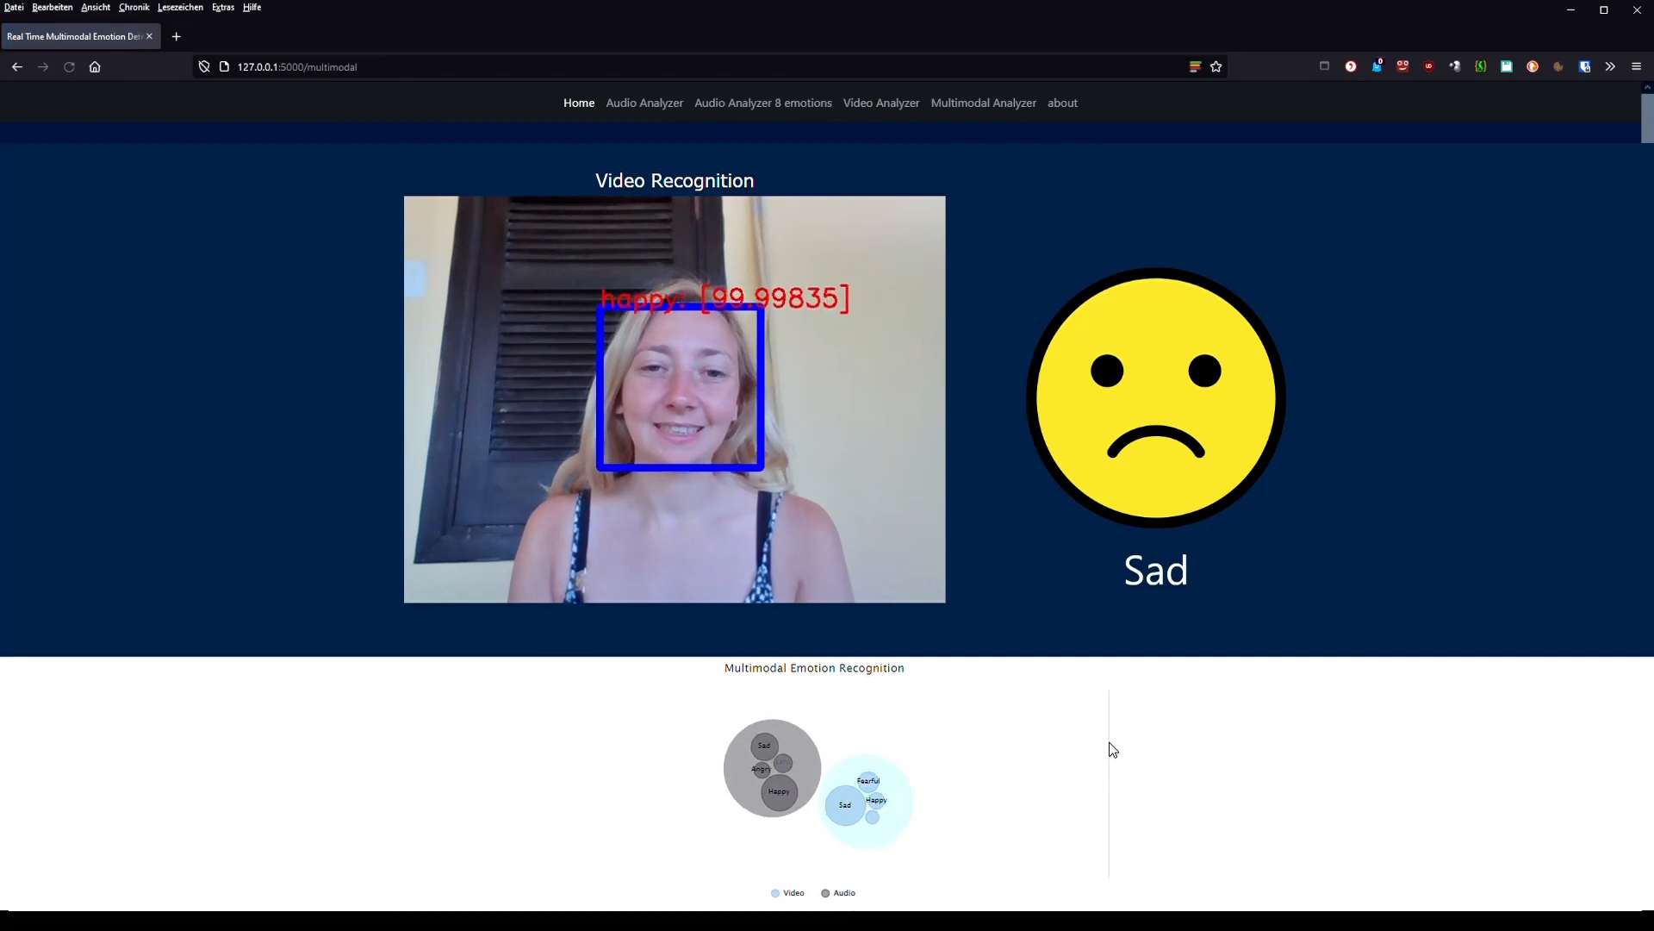
Step: Scroll the About page through Audio Model, Video Model, licenses and citations
left_click(584, 103)
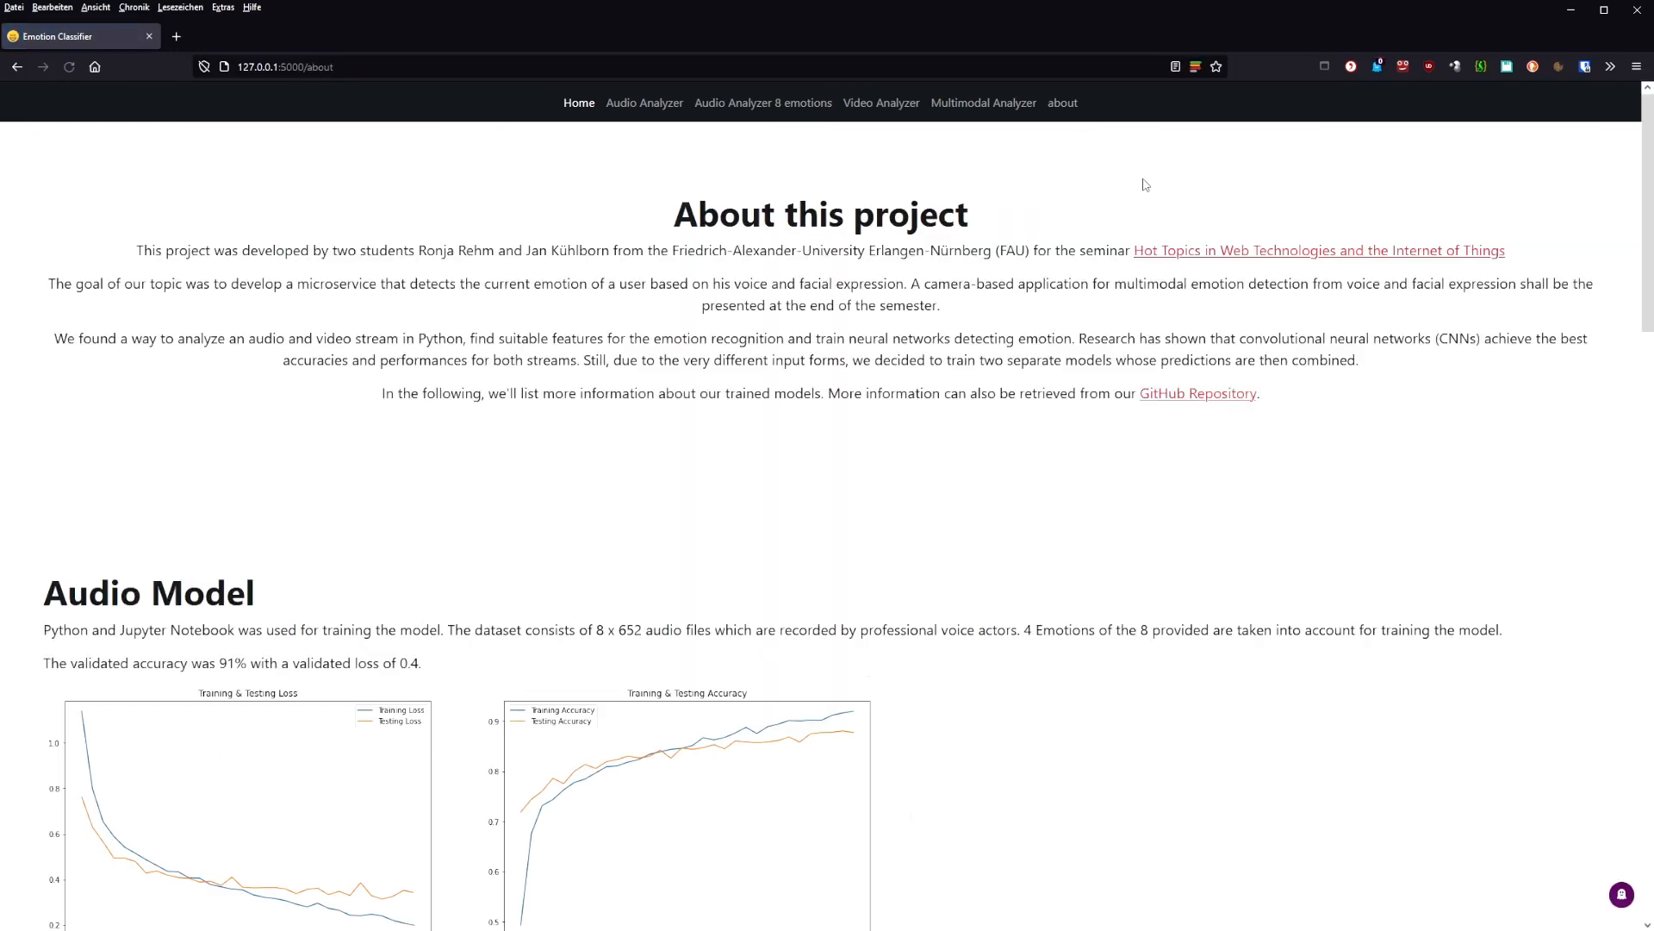
mouse_move(1522, 486)
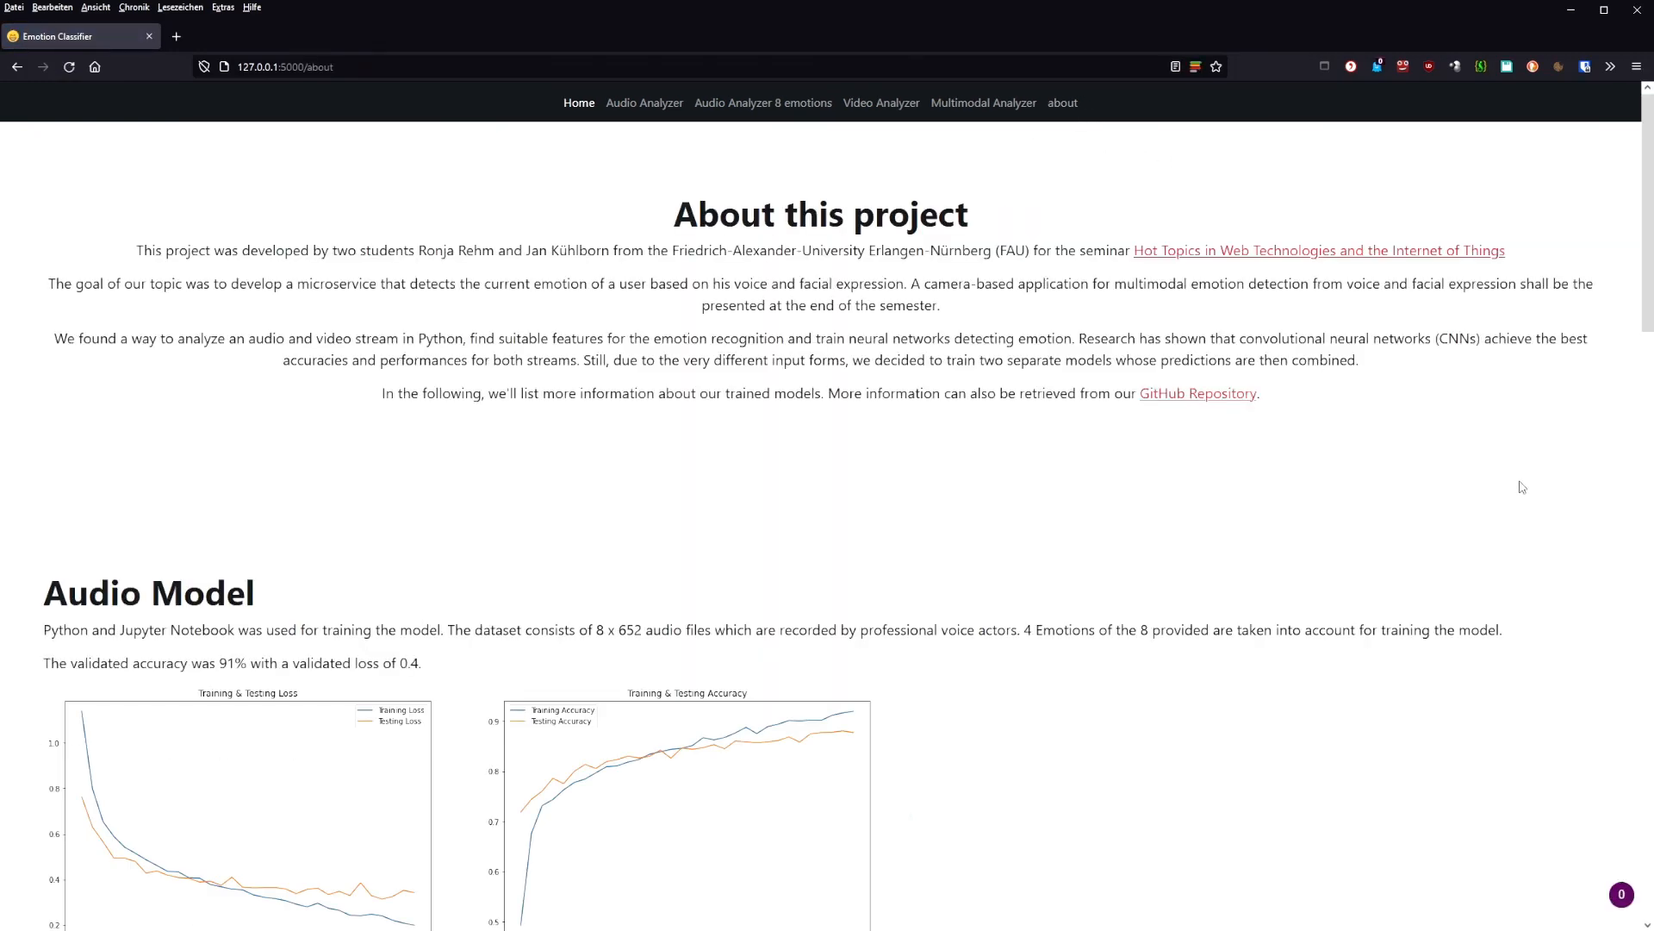
scroll("down", 3)
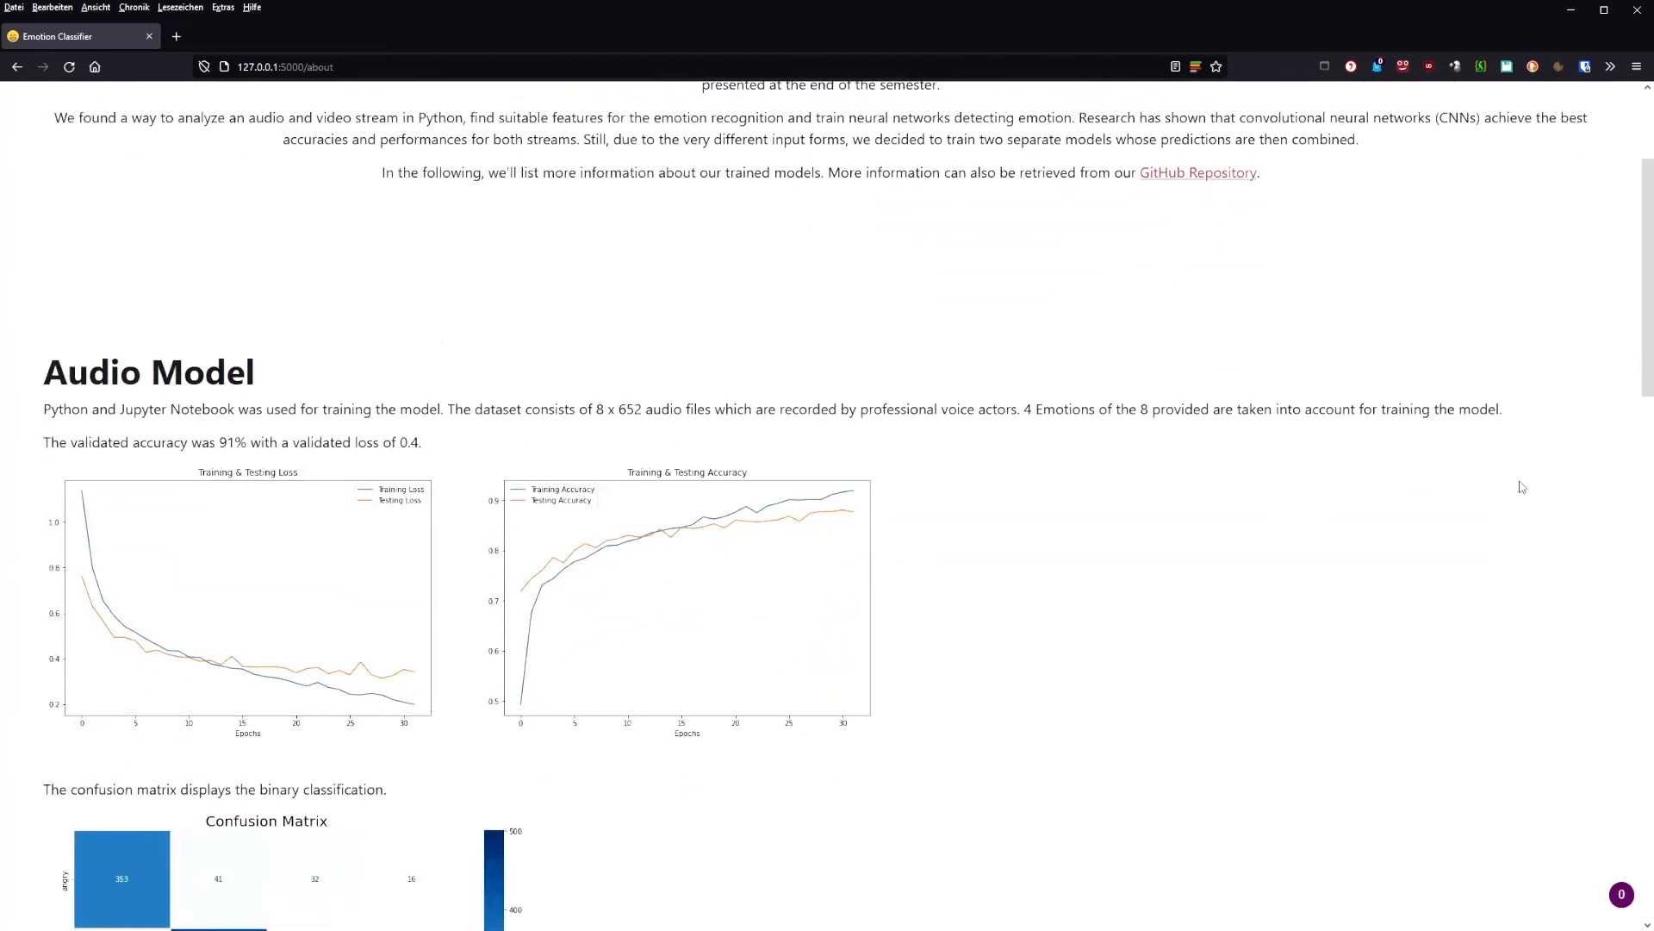
scroll("down", 3)
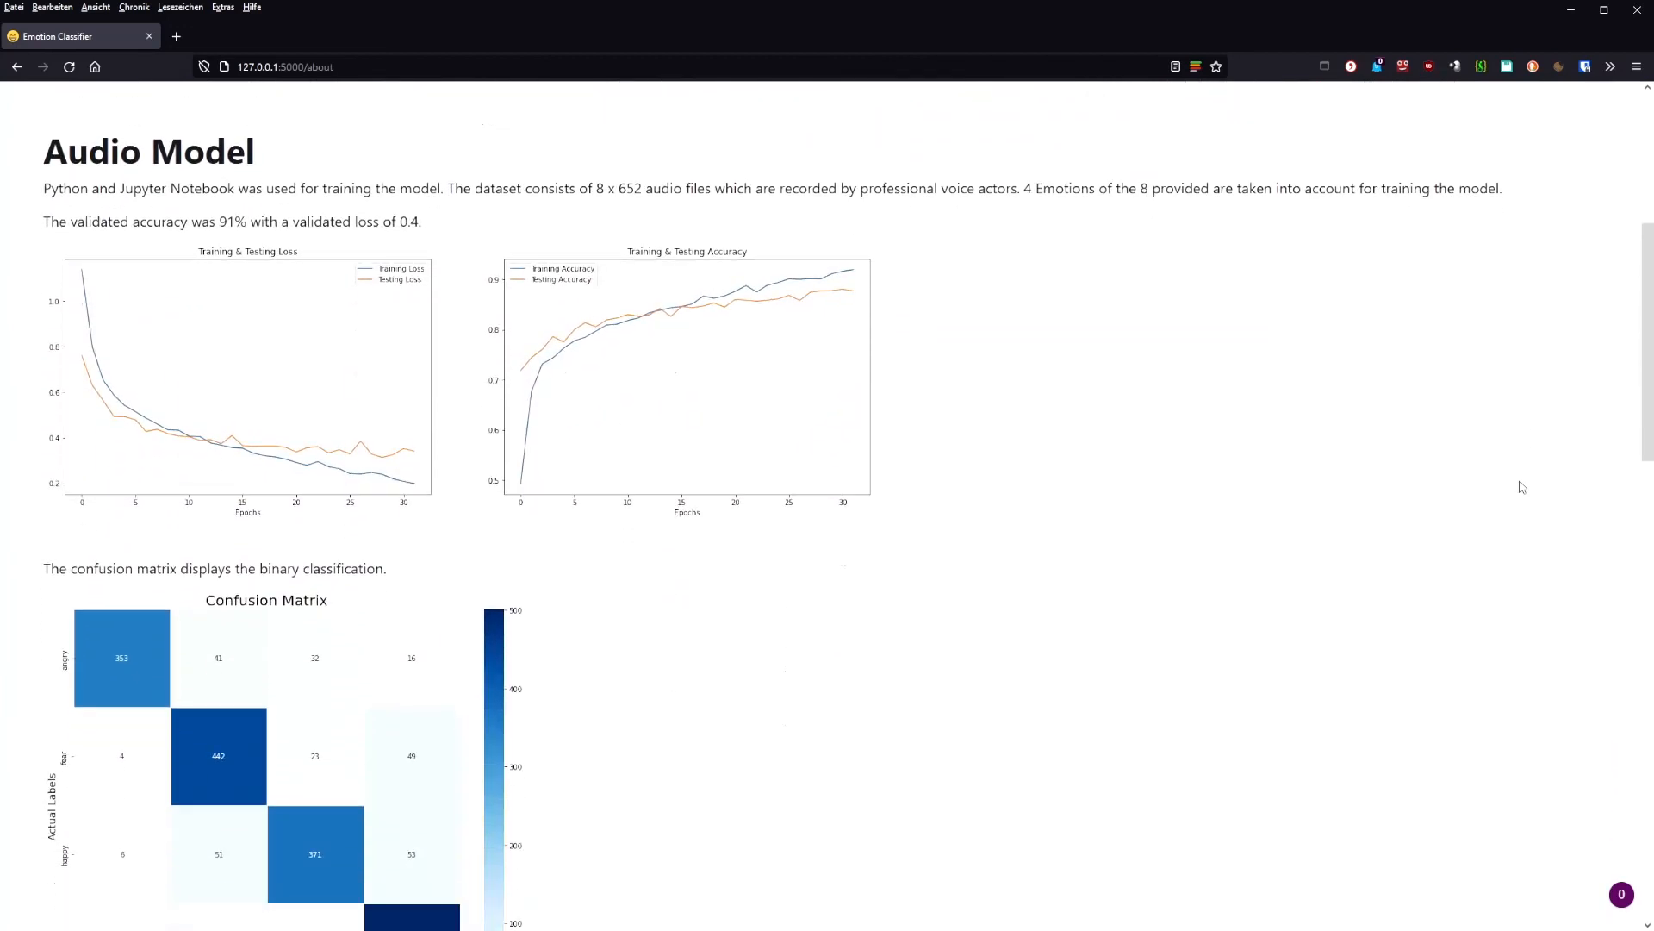
scroll("down", 3)
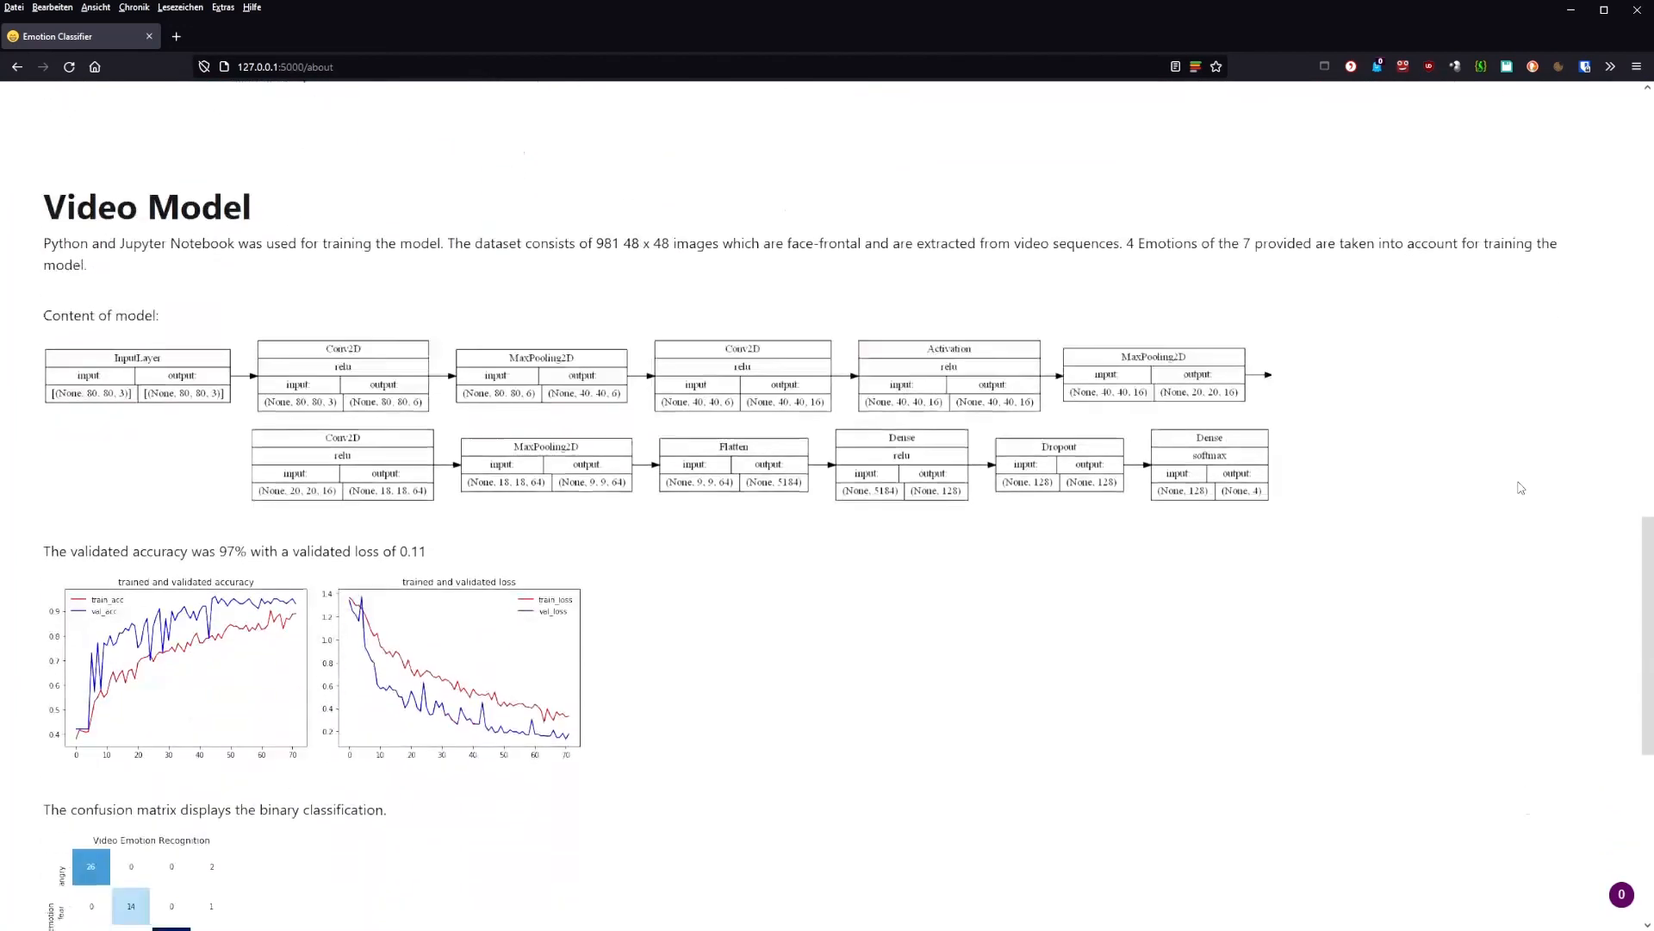
scroll("down", 3)
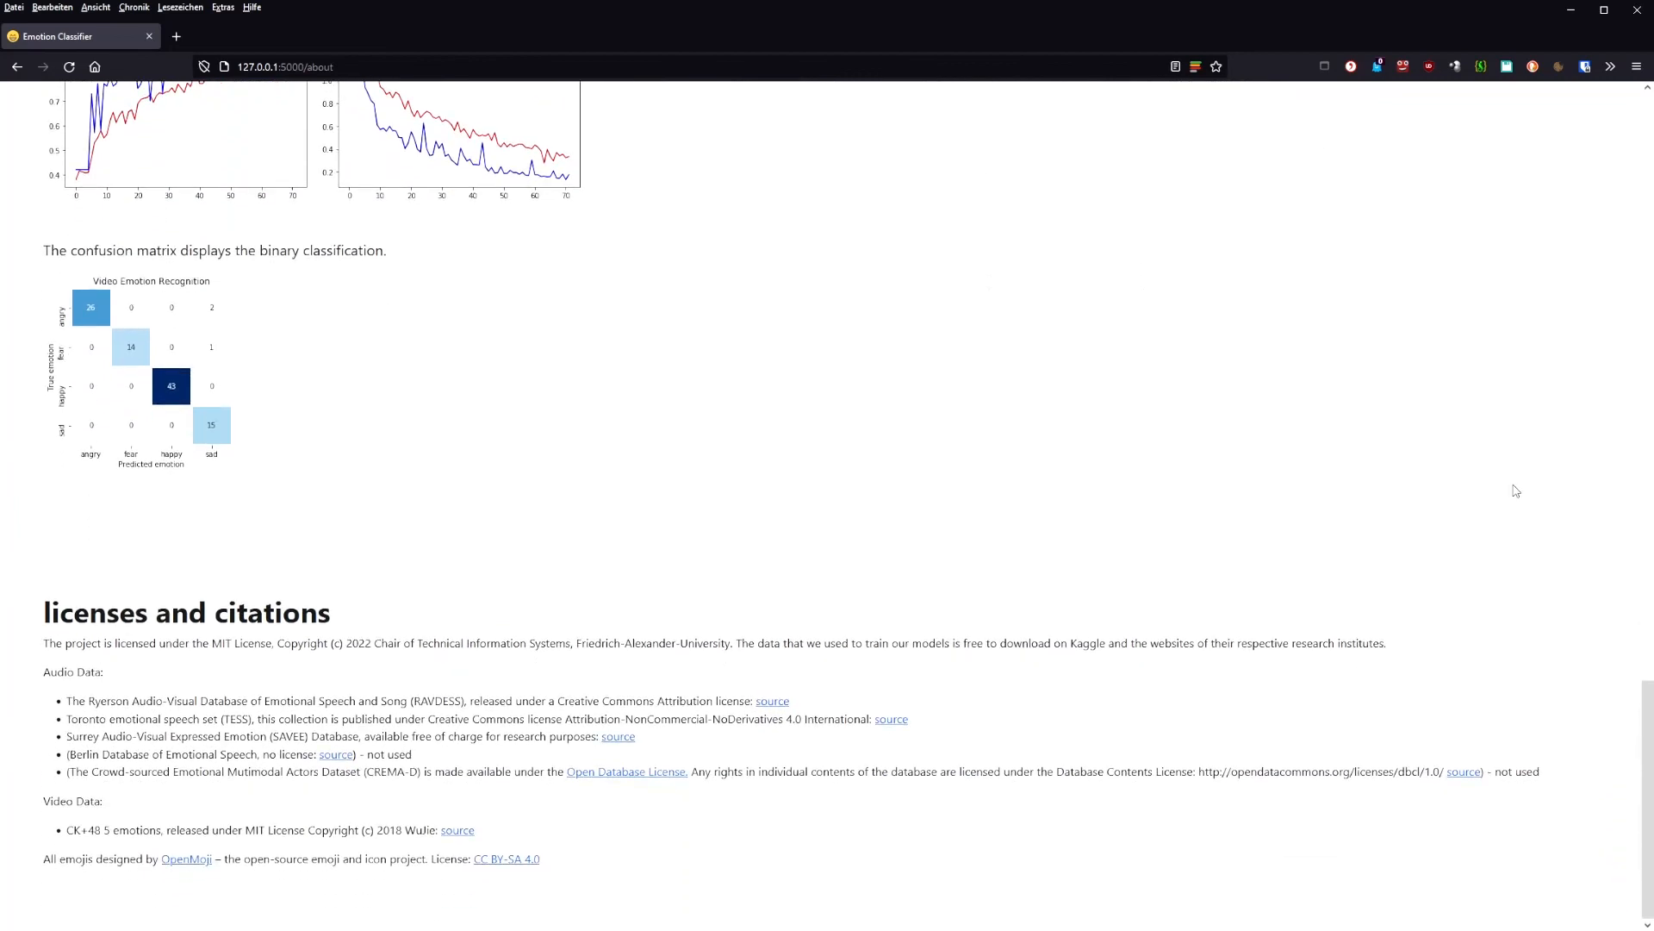